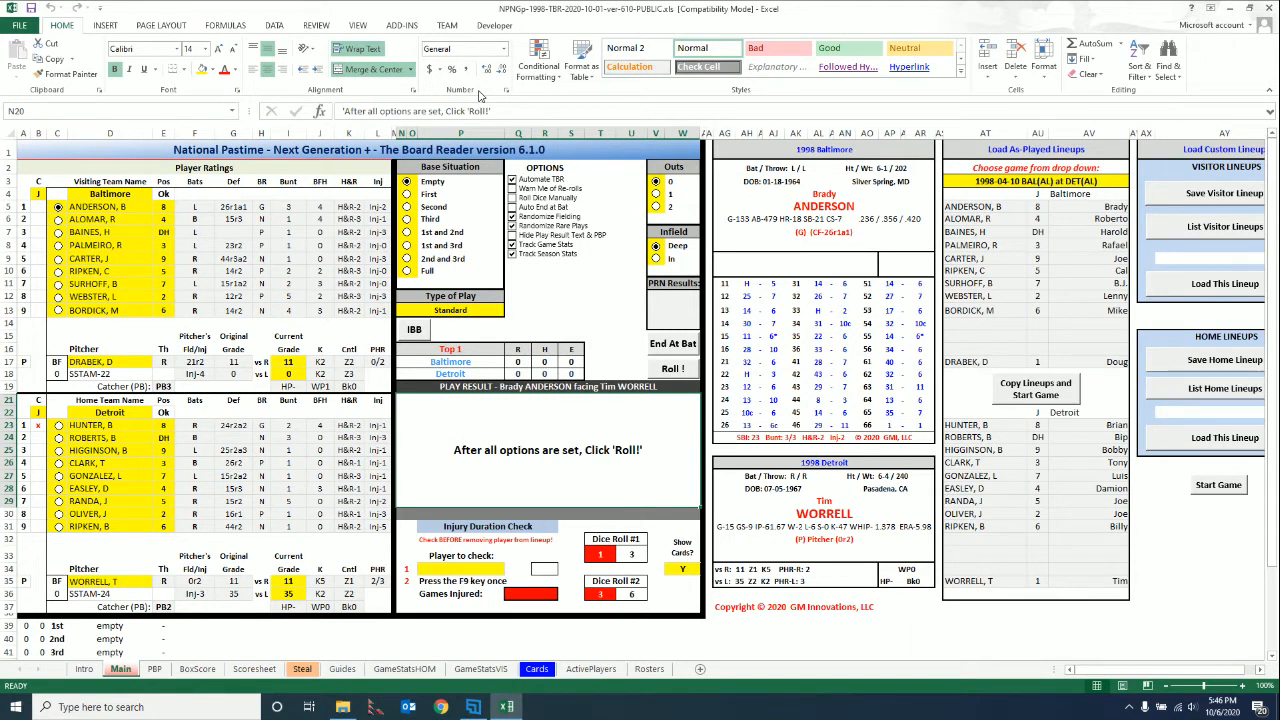
{"action": "mouse_move", "coordinate": [516, 276]}
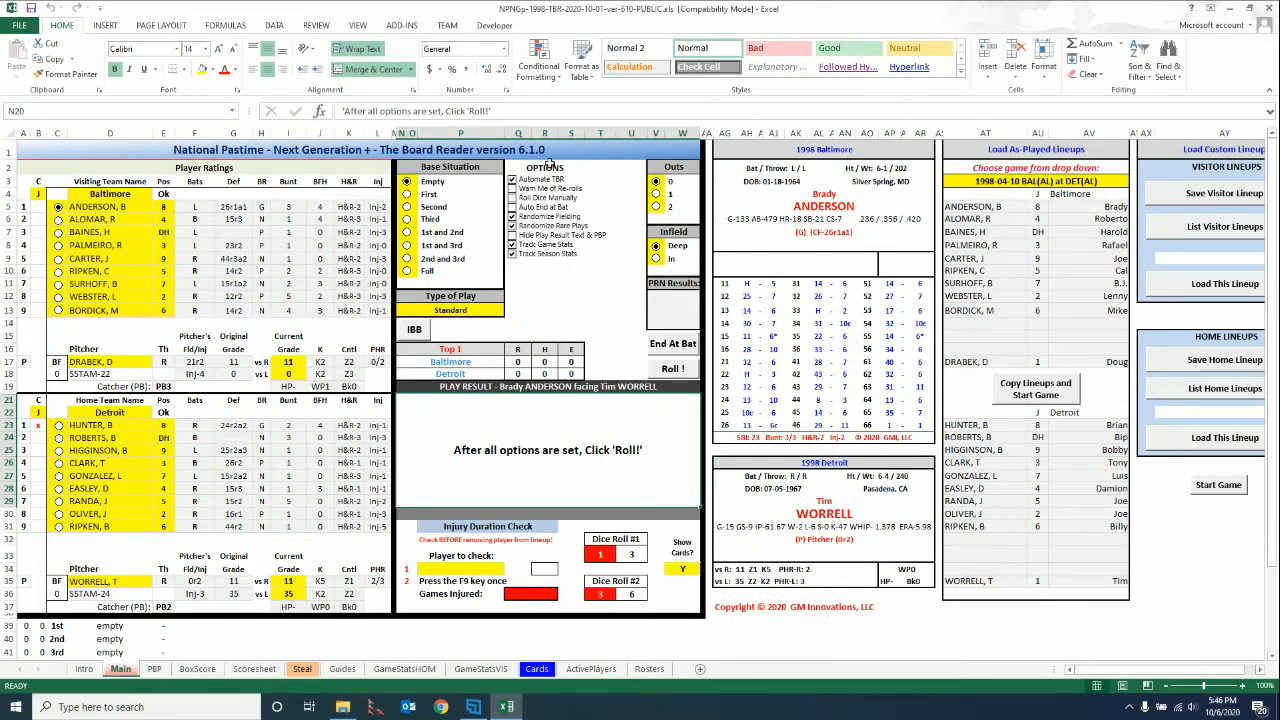
{"action": "mouse_move", "coordinate": [560, 280]}
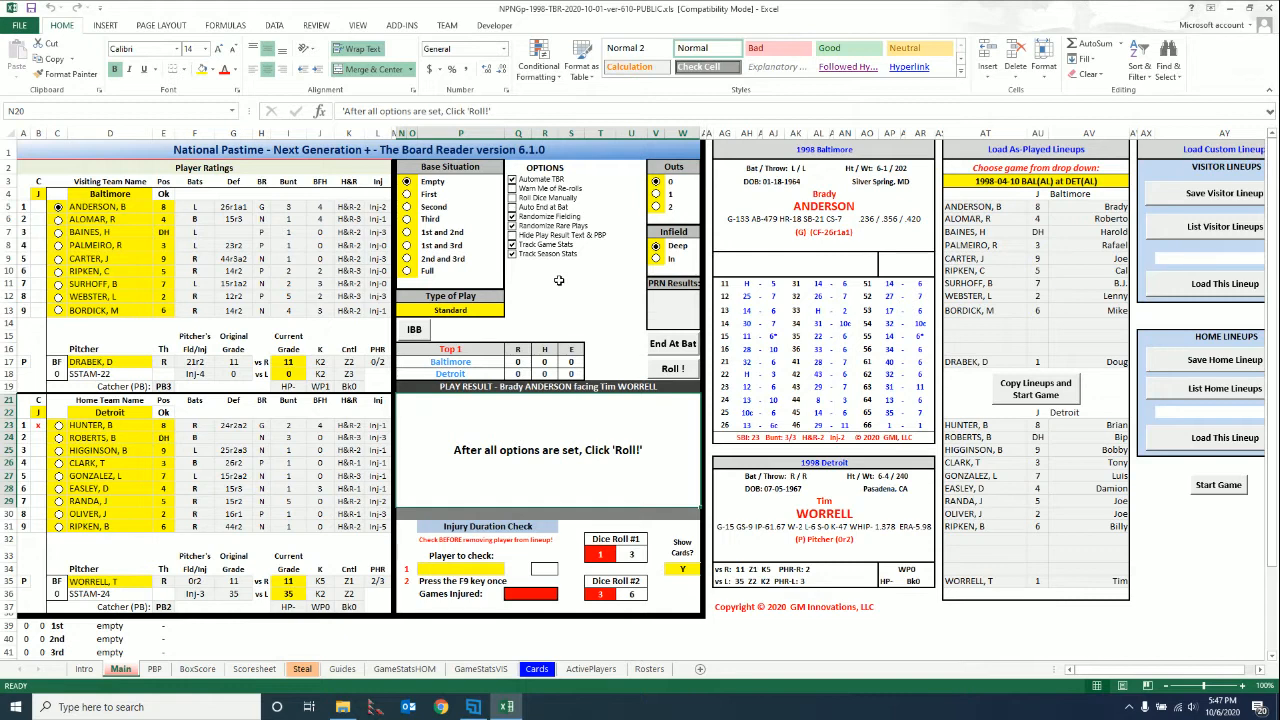
{"action": "mouse_move", "coordinate": [476, 204]}
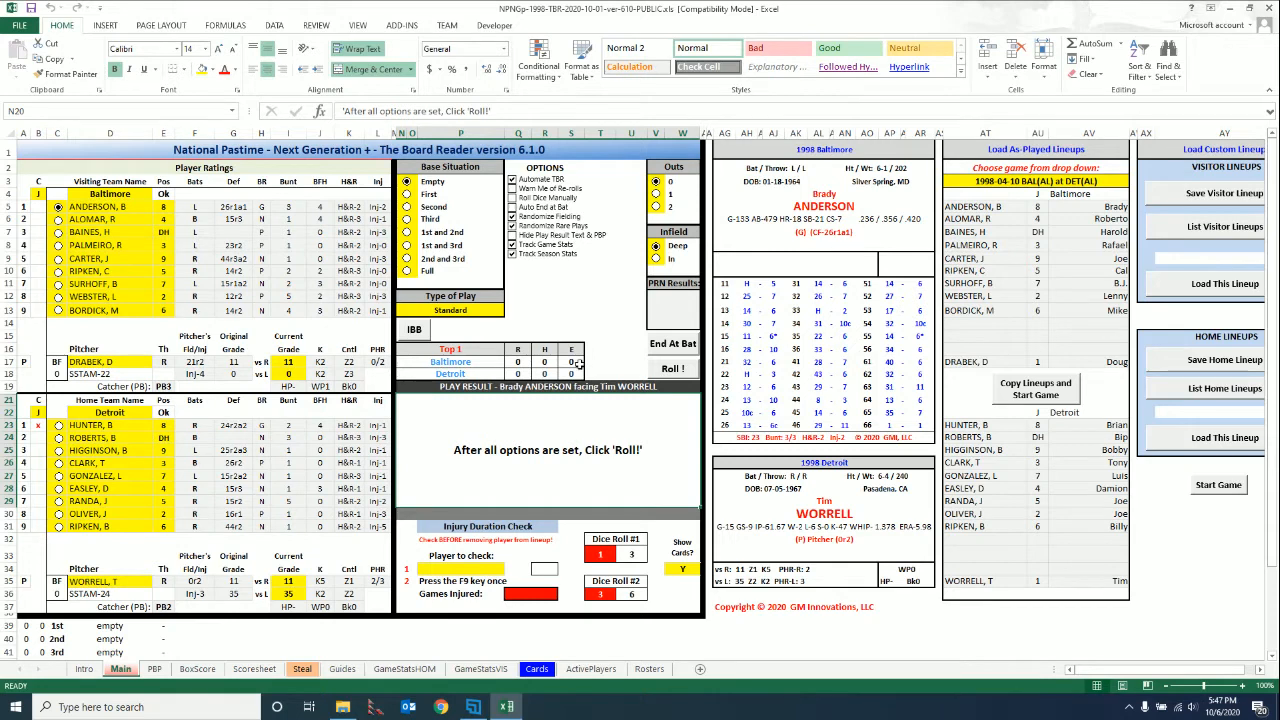
Step: Ask about an intentional walk to Anderson, decline it, then bring up the workbook's VIEW options
{"action": "left_click_drag", "start_coordinate": [518, 360], "coordinate": [572, 374]}
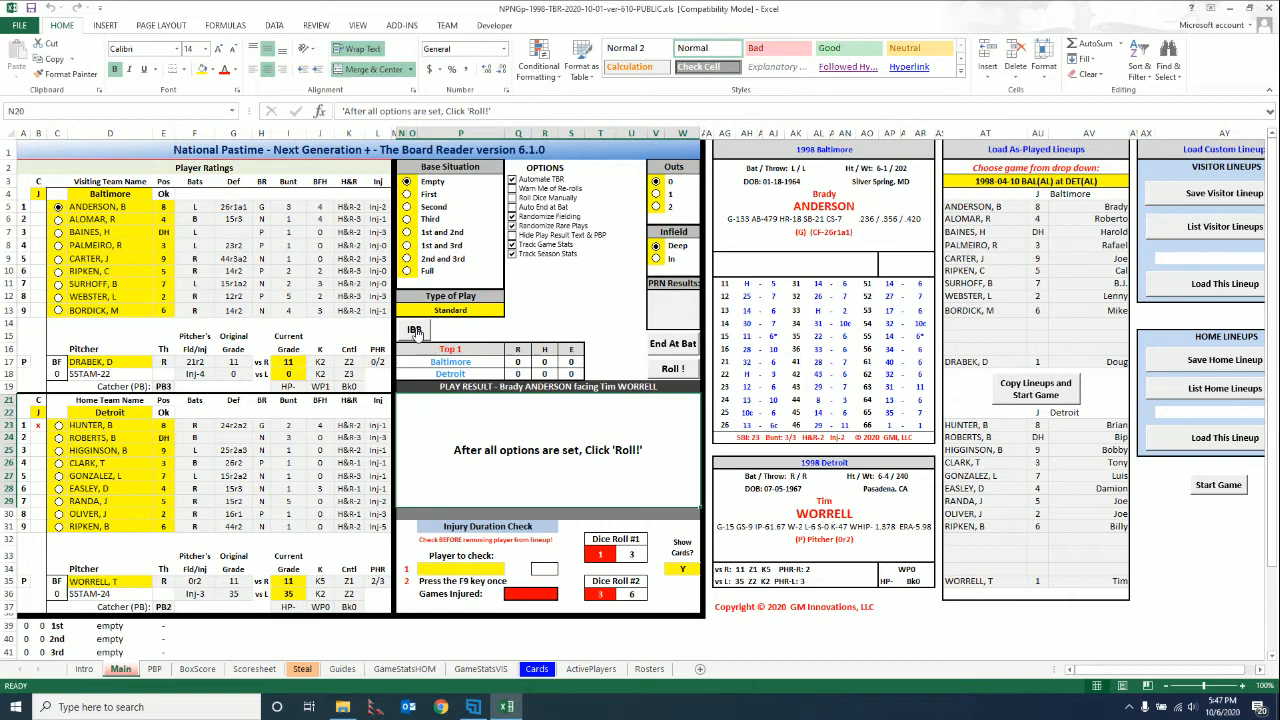
{"action": "left_click", "coordinate": [414, 330]}
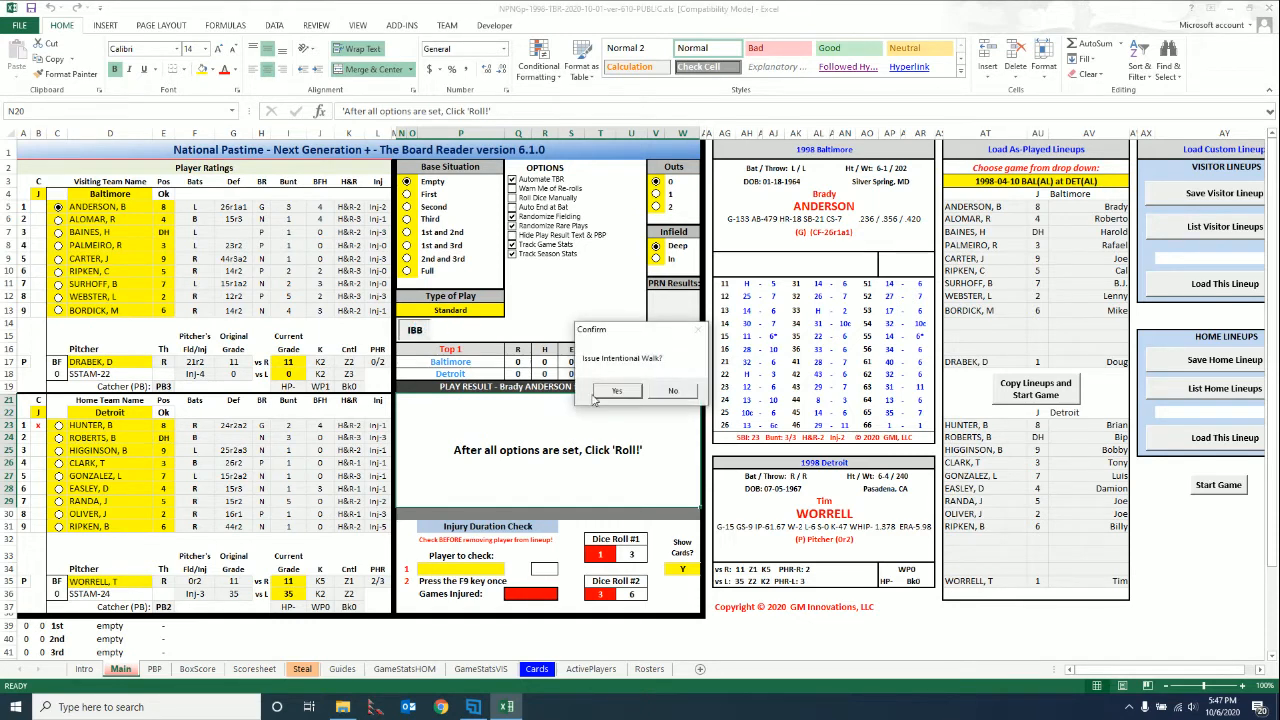
{"action": "left_click", "coordinate": [672, 390]}
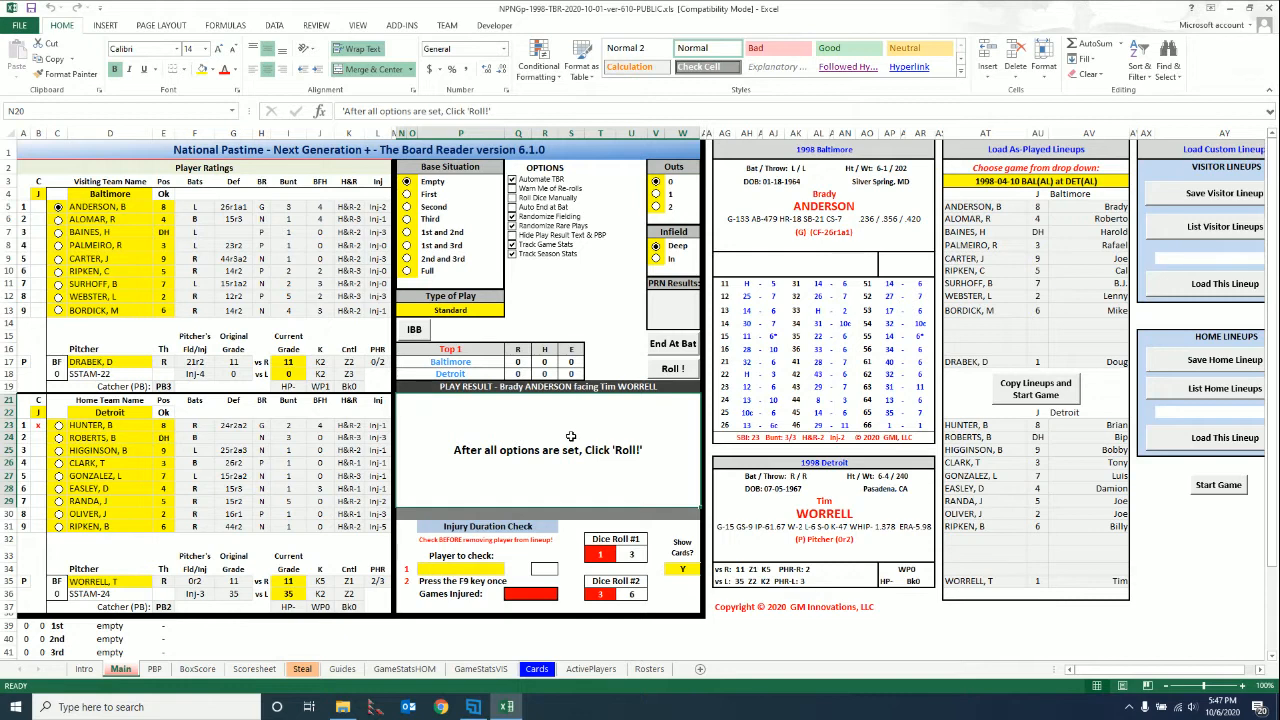
{"action": "mouse_move", "coordinate": [580, 452]}
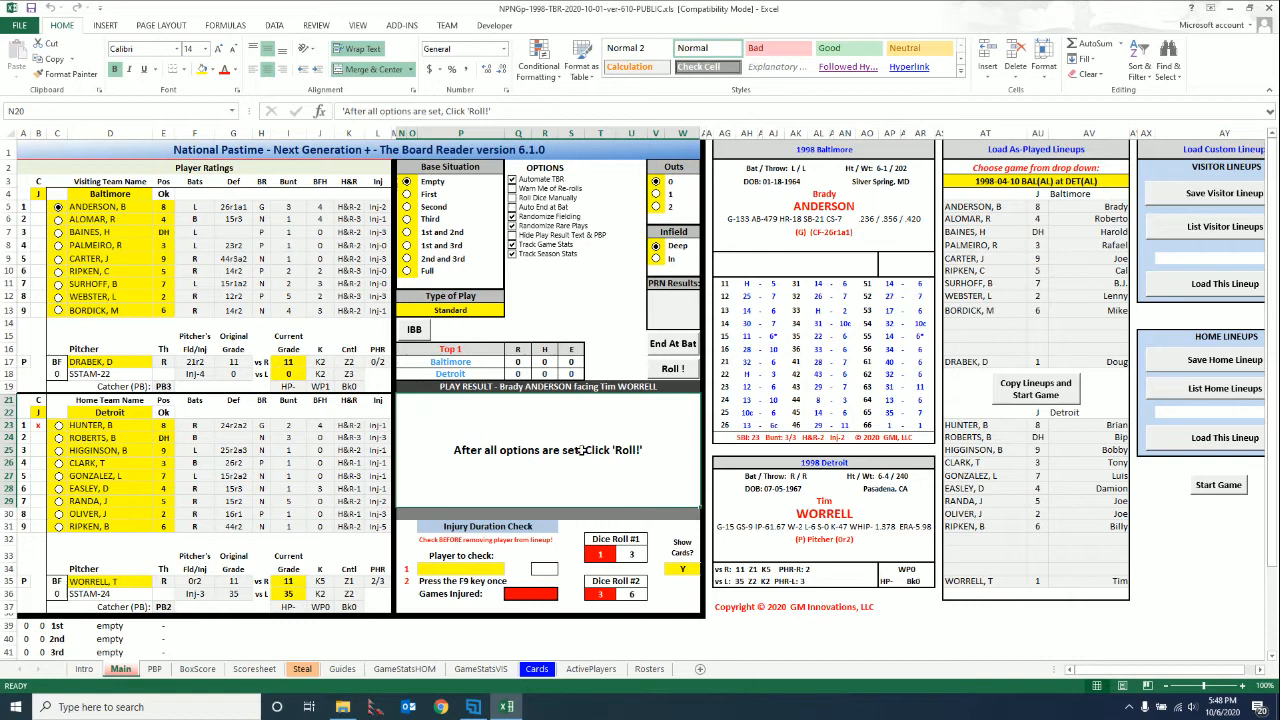
{"action": "mouse_move", "coordinate": [578, 448]}
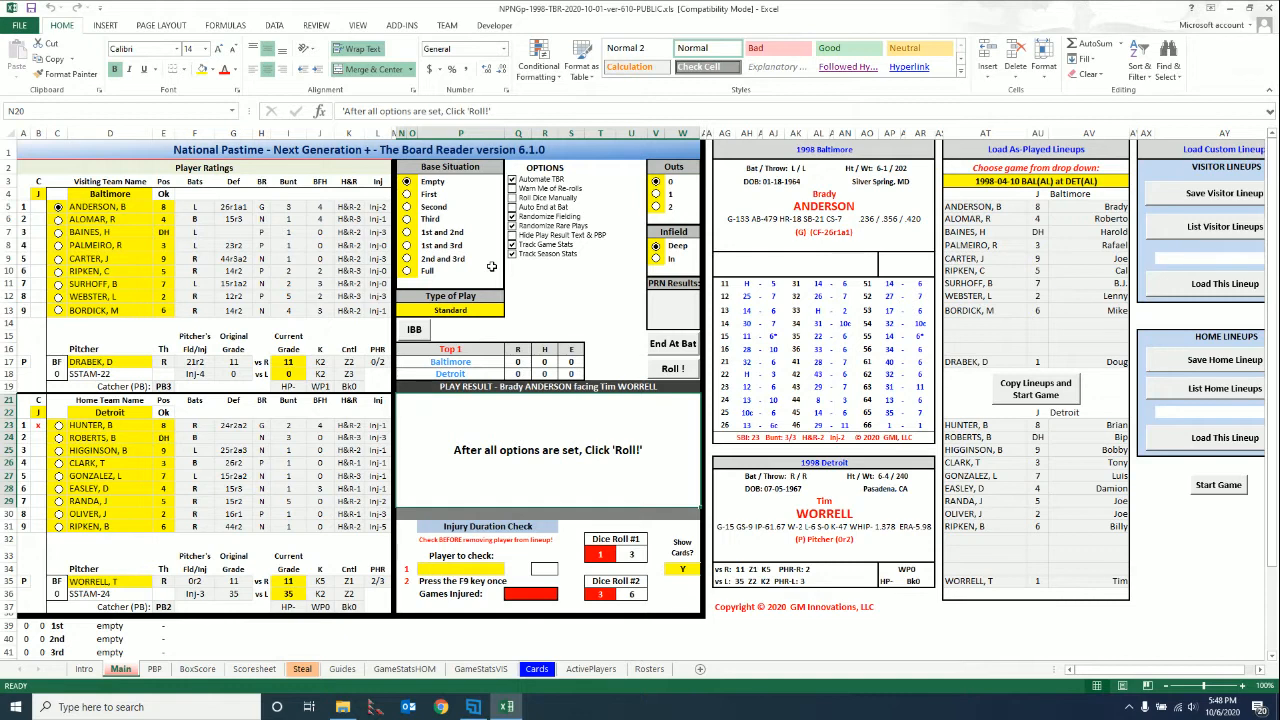
{"action": "left_click", "coordinate": [358, 24]}
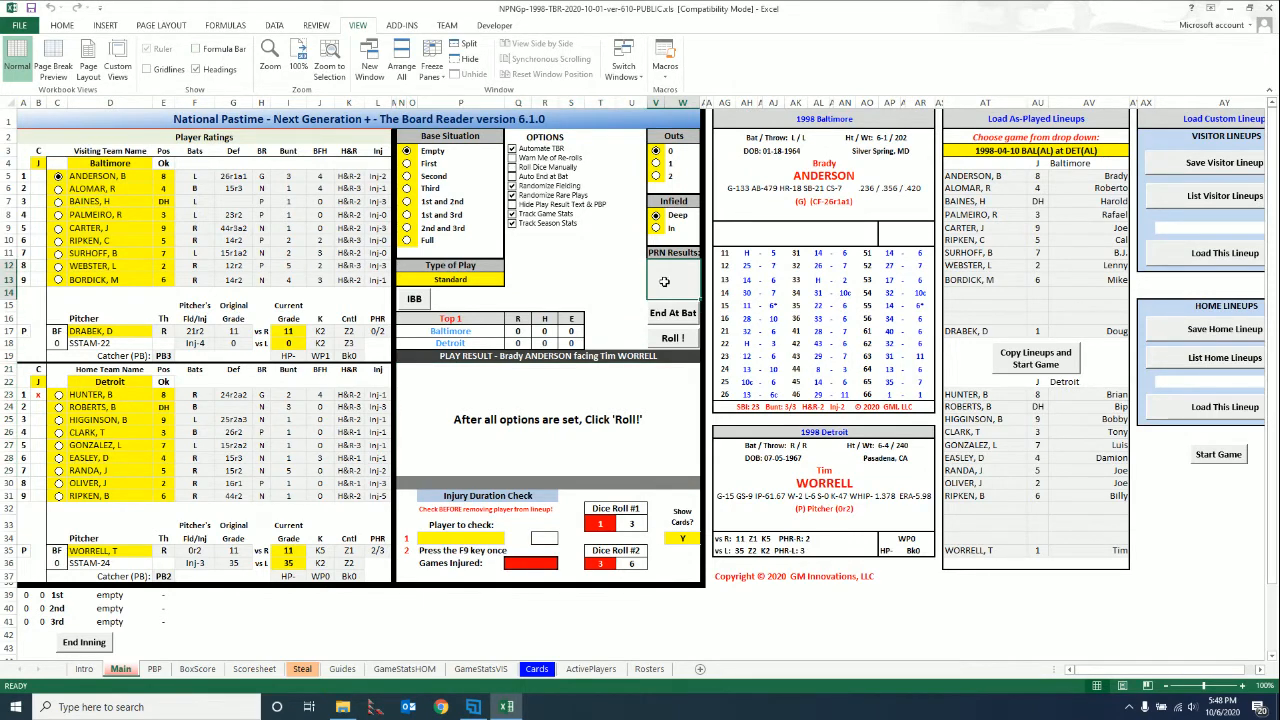
{"action": "mouse_move", "coordinate": [620, 438]}
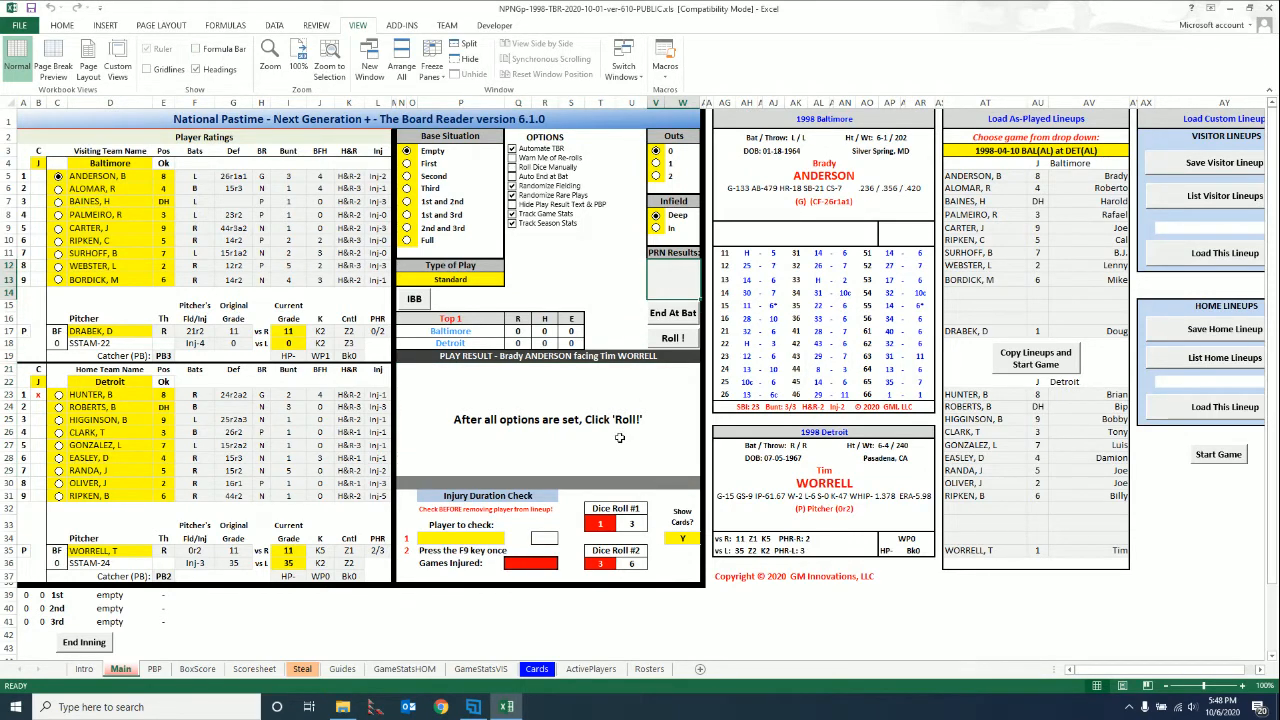
{"action": "mouse_move", "coordinate": [676, 318]}
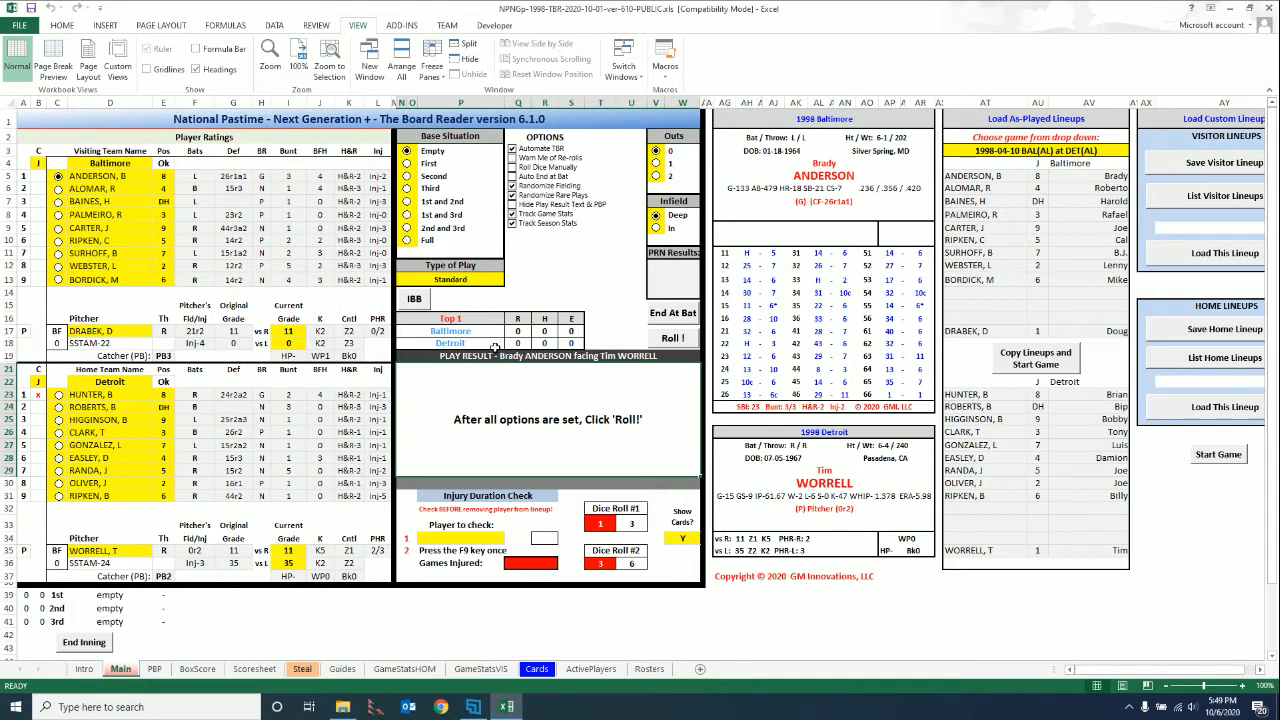
{"action": "mouse_move", "coordinate": [518, 270]}
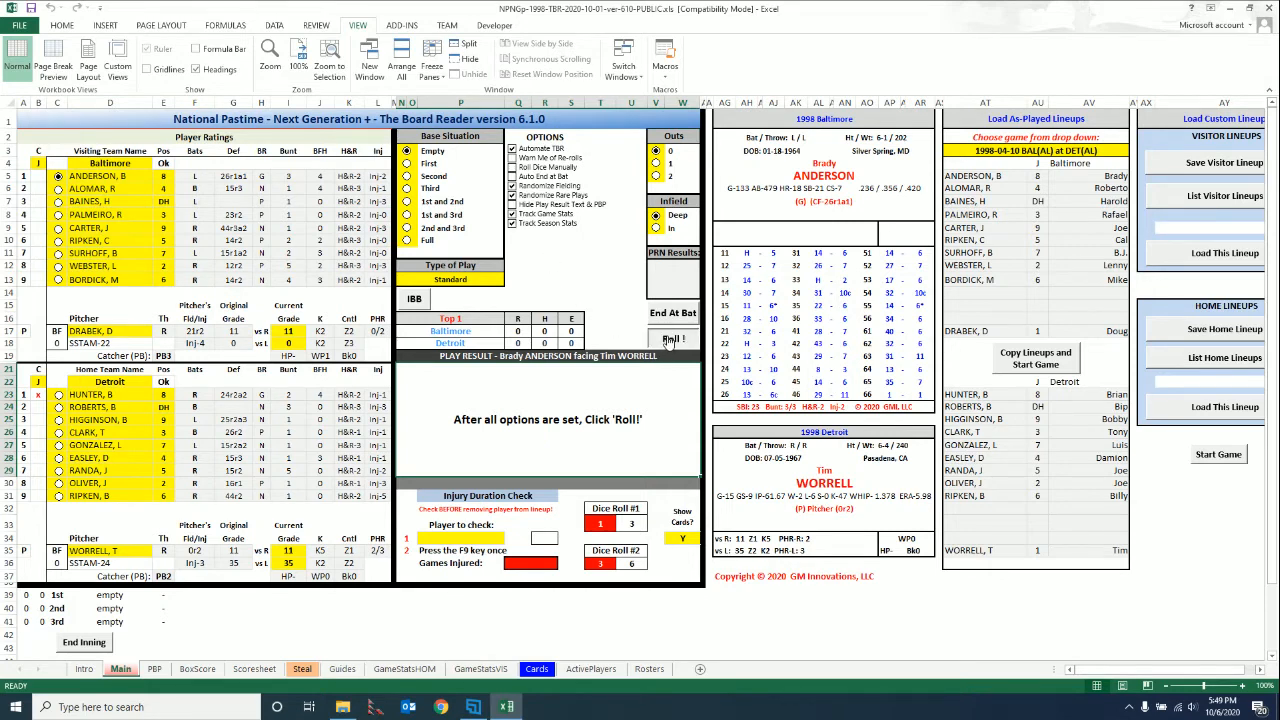
Step: Roll Brady Anderson's opening at-bat against Worrell
{"action": "left_click", "coordinate": [672, 336]}
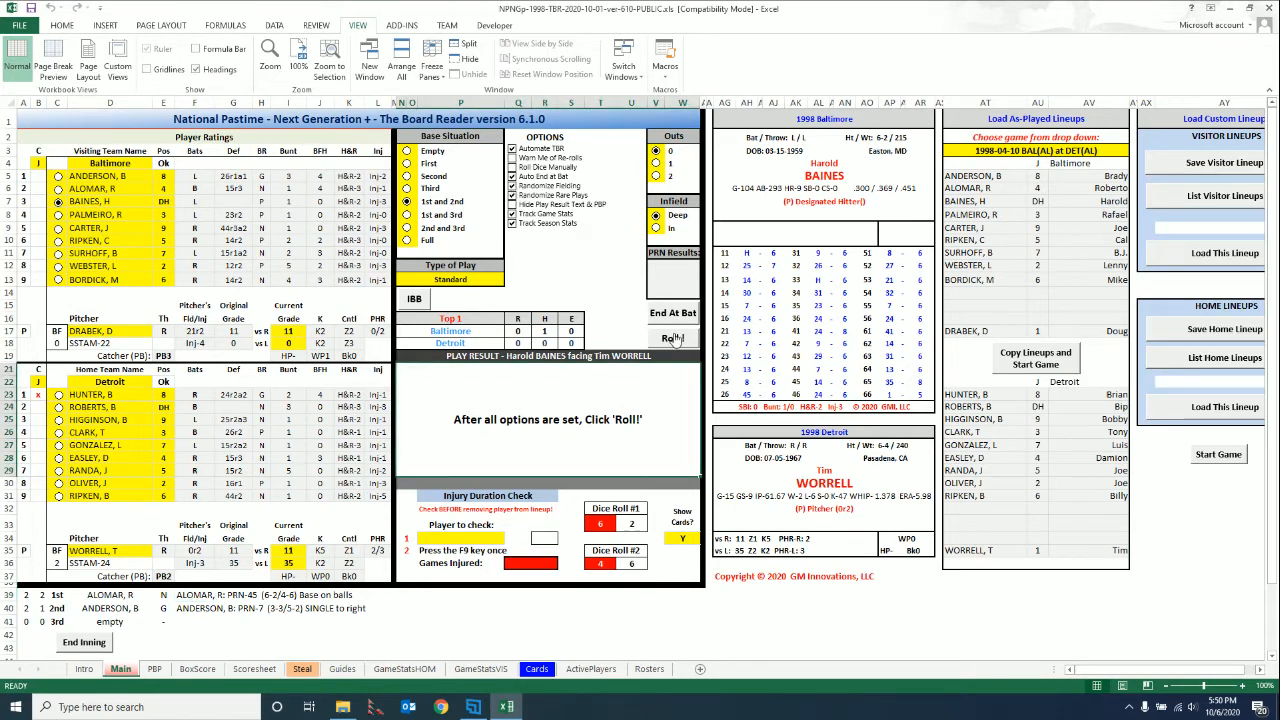
Step: Roll successive at-bats — Baines, Palmeiro, Cal Ripken, Surhoff, Bordick, Alomar, Clark, Easley, Billy Ripken — into the bottom of the 2nd
{"action": "left_click", "coordinate": [672, 338]}
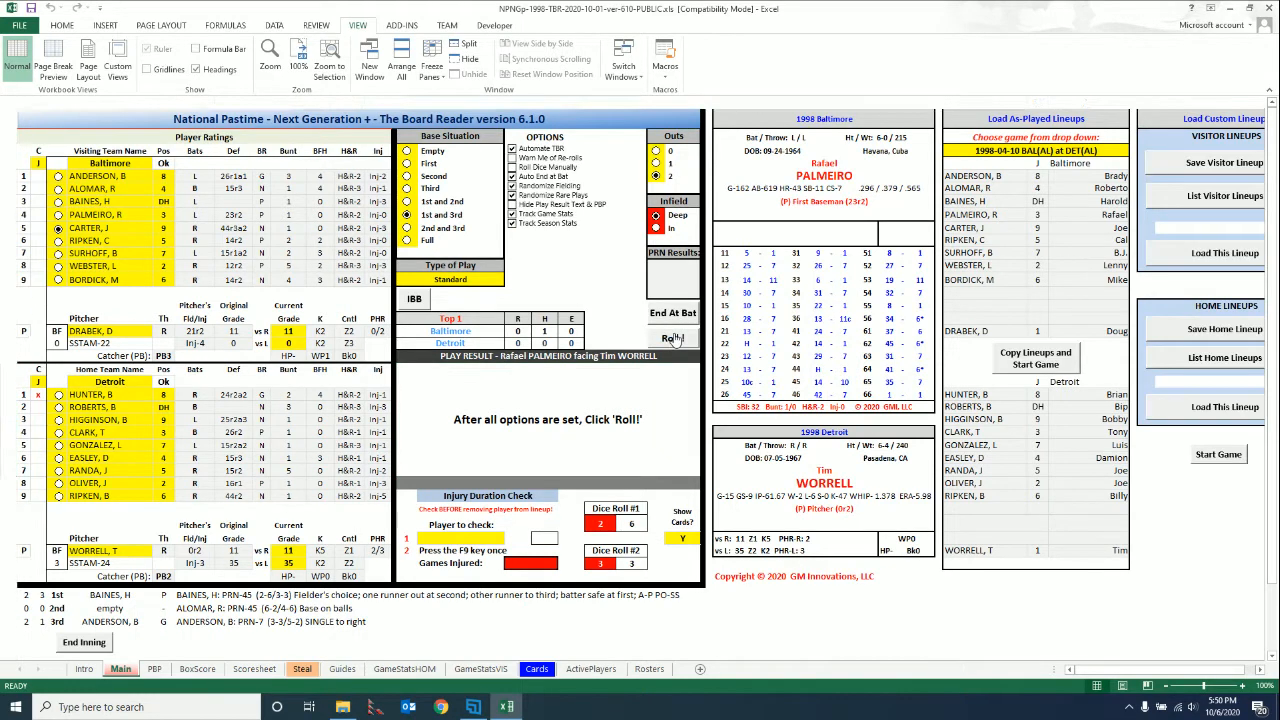
{"action": "left_click", "coordinate": [672, 336]}
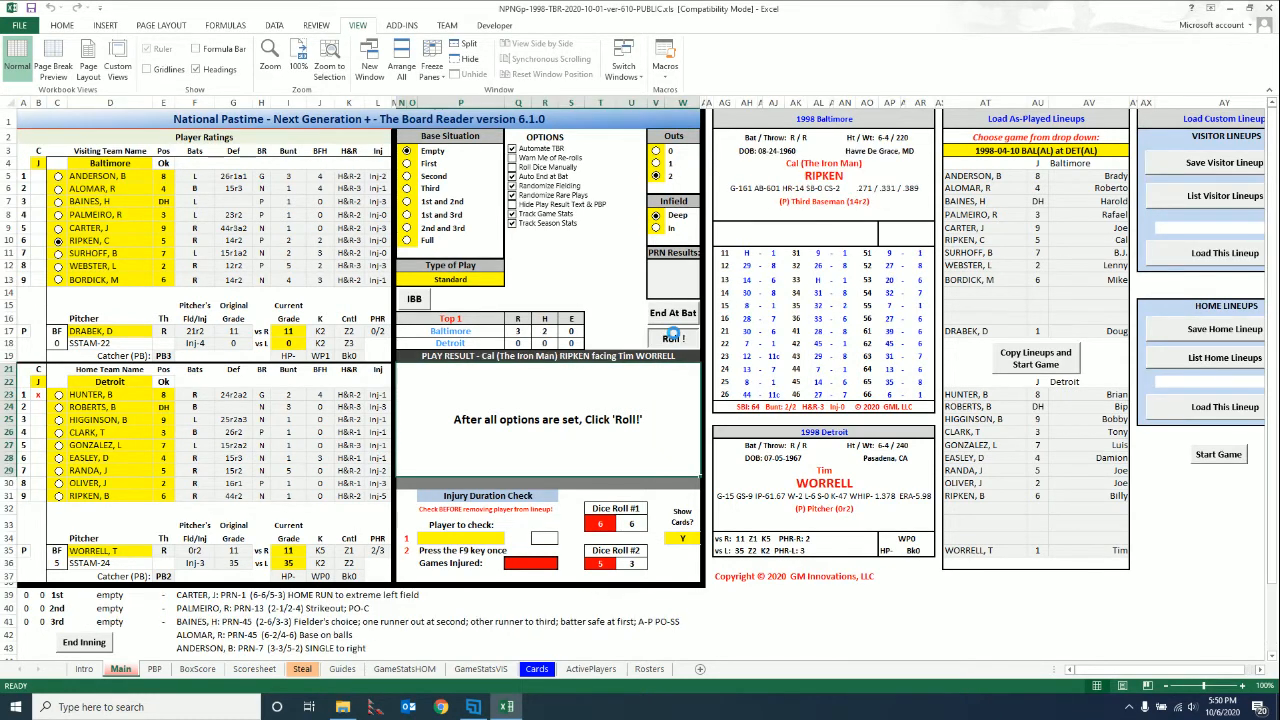
{"action": "left_click", "coordinate": [672, 338]}
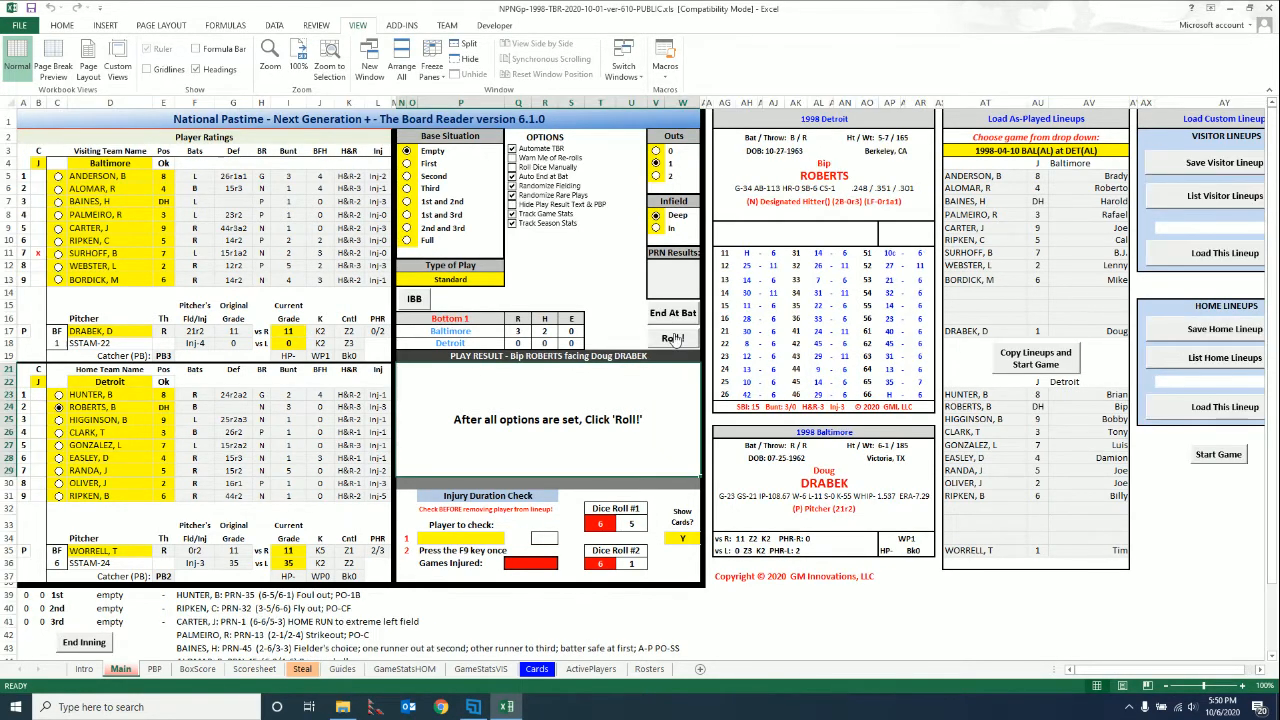
{"action": "left_click", "coordinate": [672, 338]}
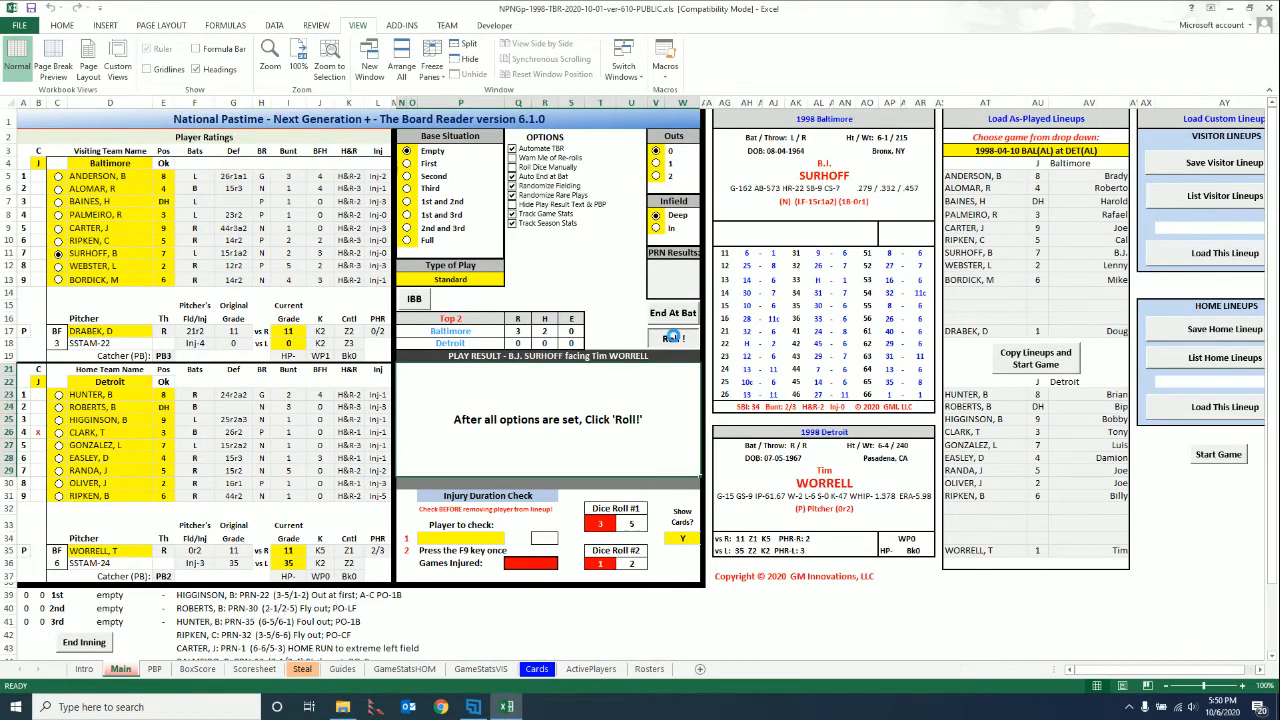
{"action": "left_click", "coordinate": [672, 338]}
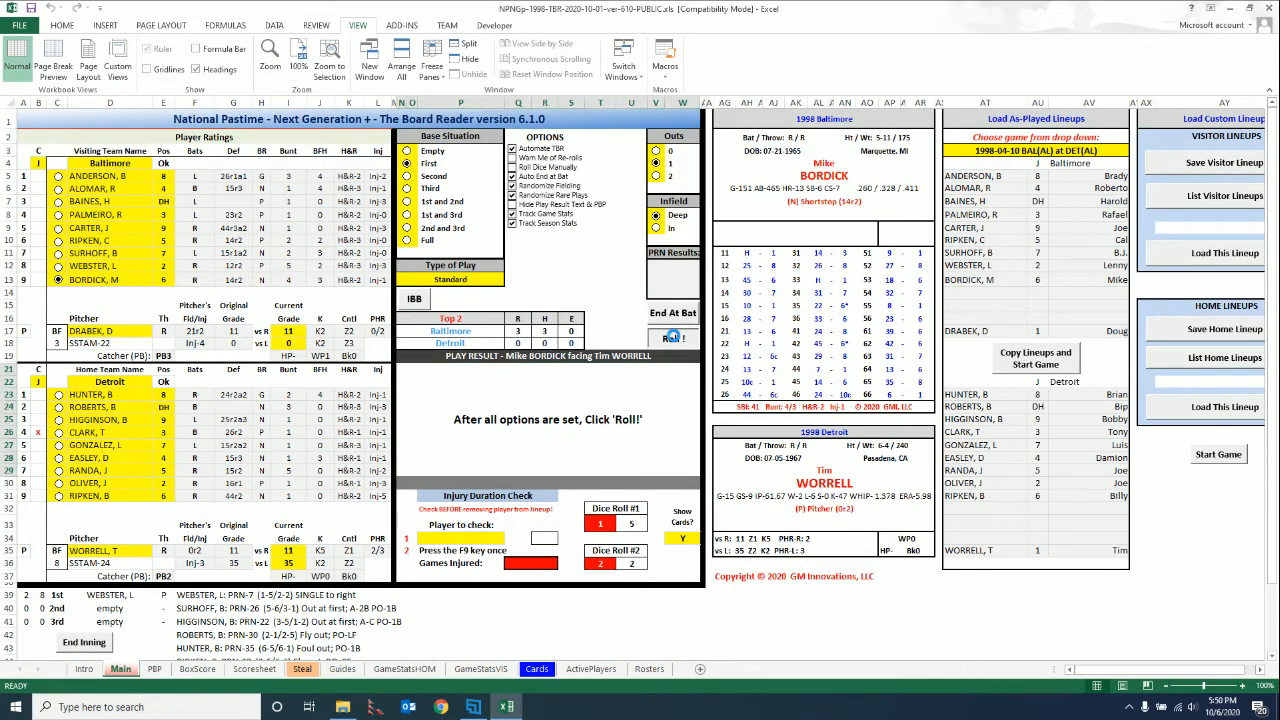
{"action": "left_click", "coordinate": [672, 338]}
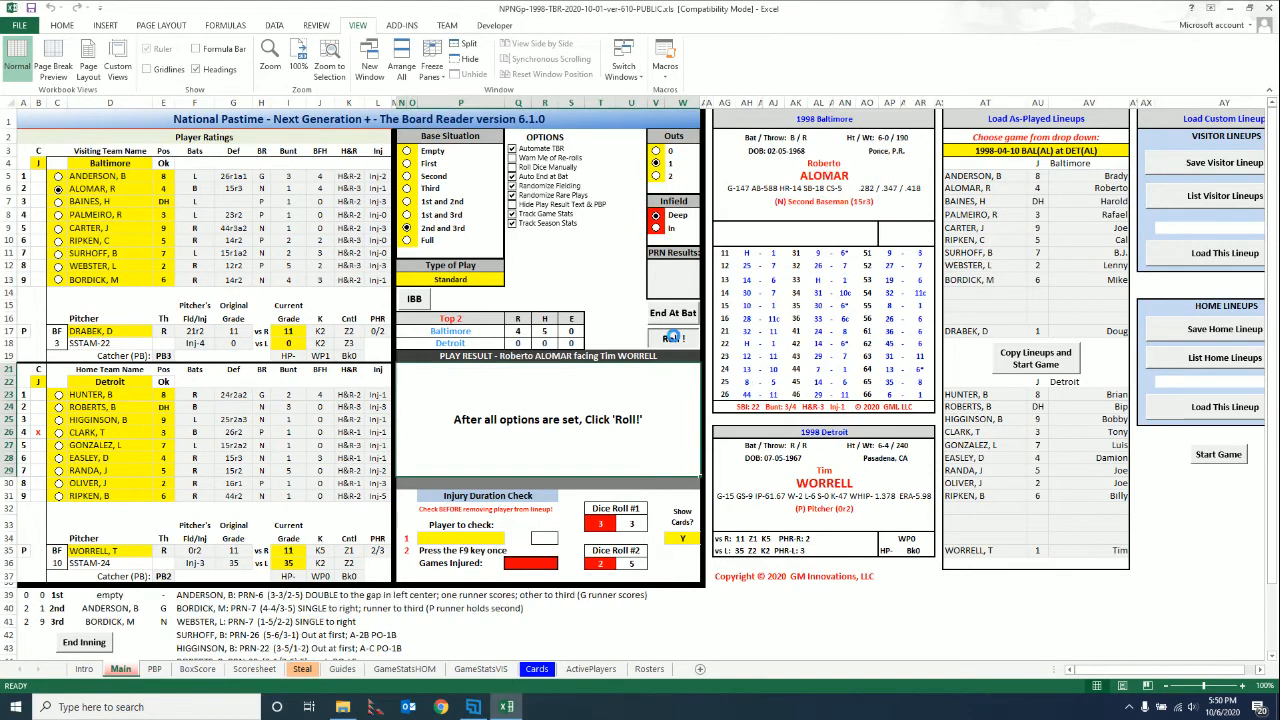
{"action": "left_click", "coordinate": [672, 336]}
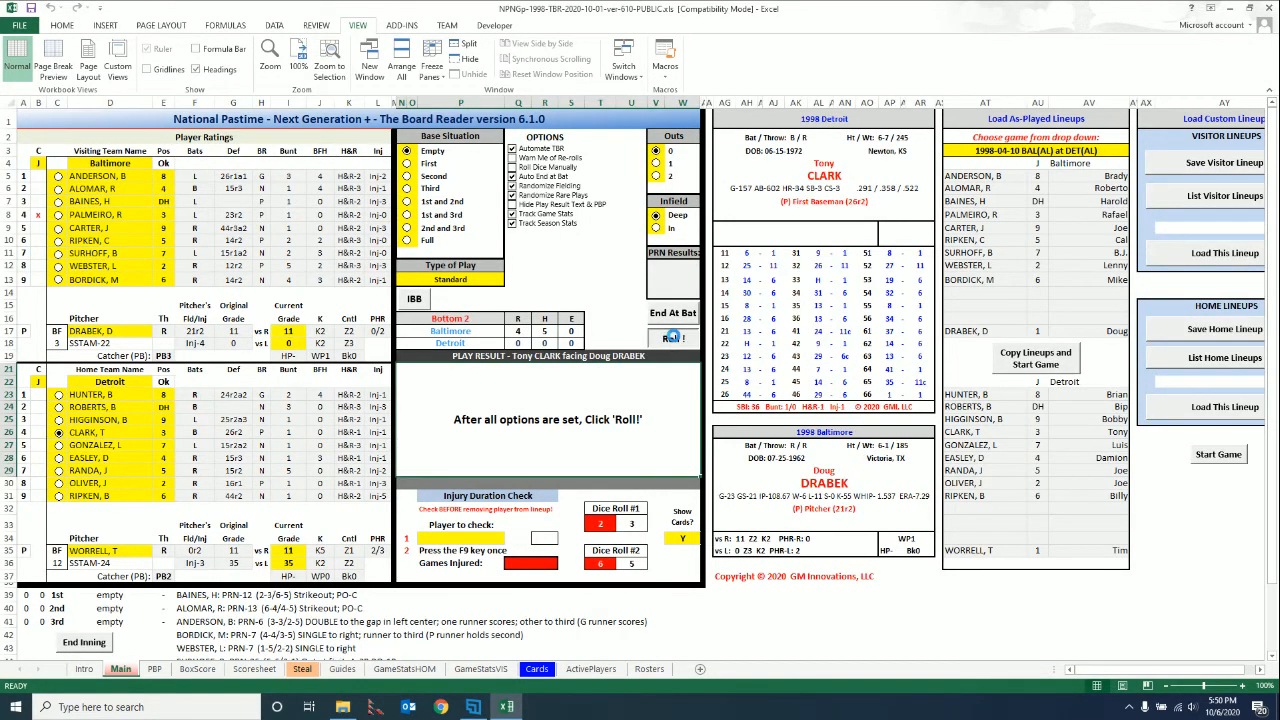
{"action": "left_click", "coordinate": [672, 338]}
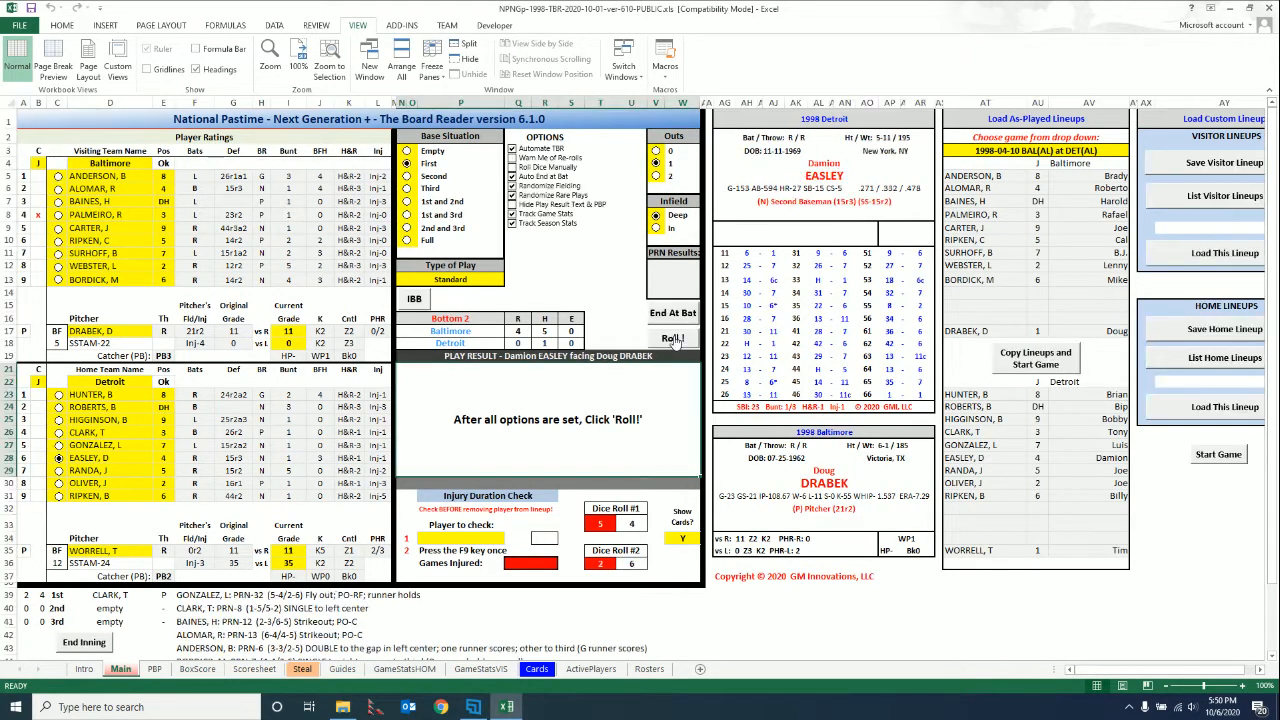
{"action": "left_click", "coordinate": [672, 338]}
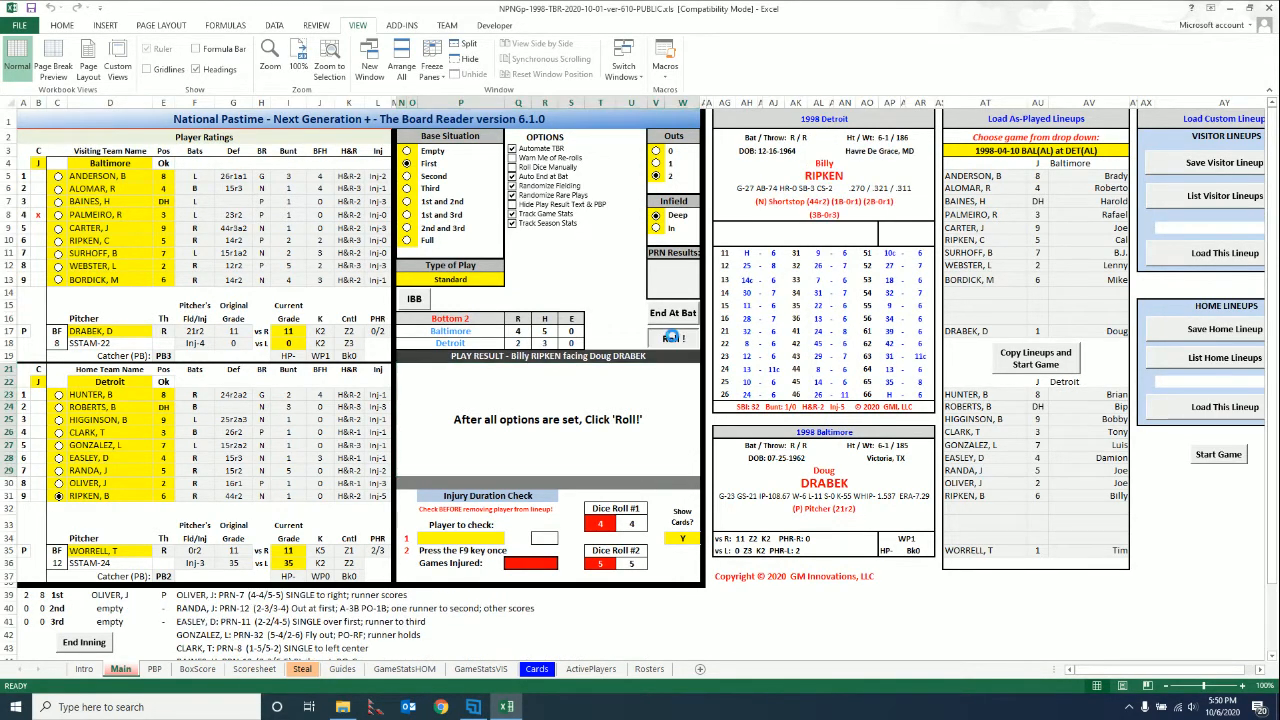
{"action": "left_click", "coordinate": [672, 338]}
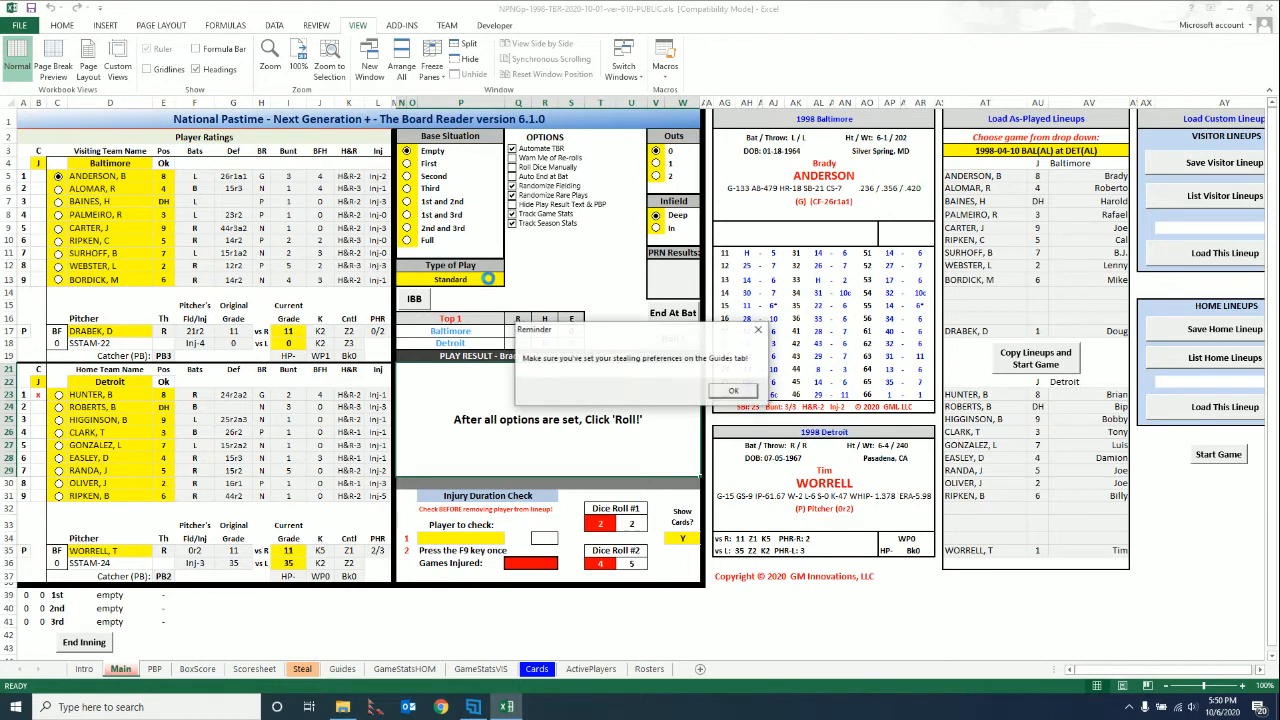
Step: Dismiss the Guides-tab preferences reminder, leaving a fresh board with Anderson leading off
{"action": "left_click", "coordinate": [732, 390]}
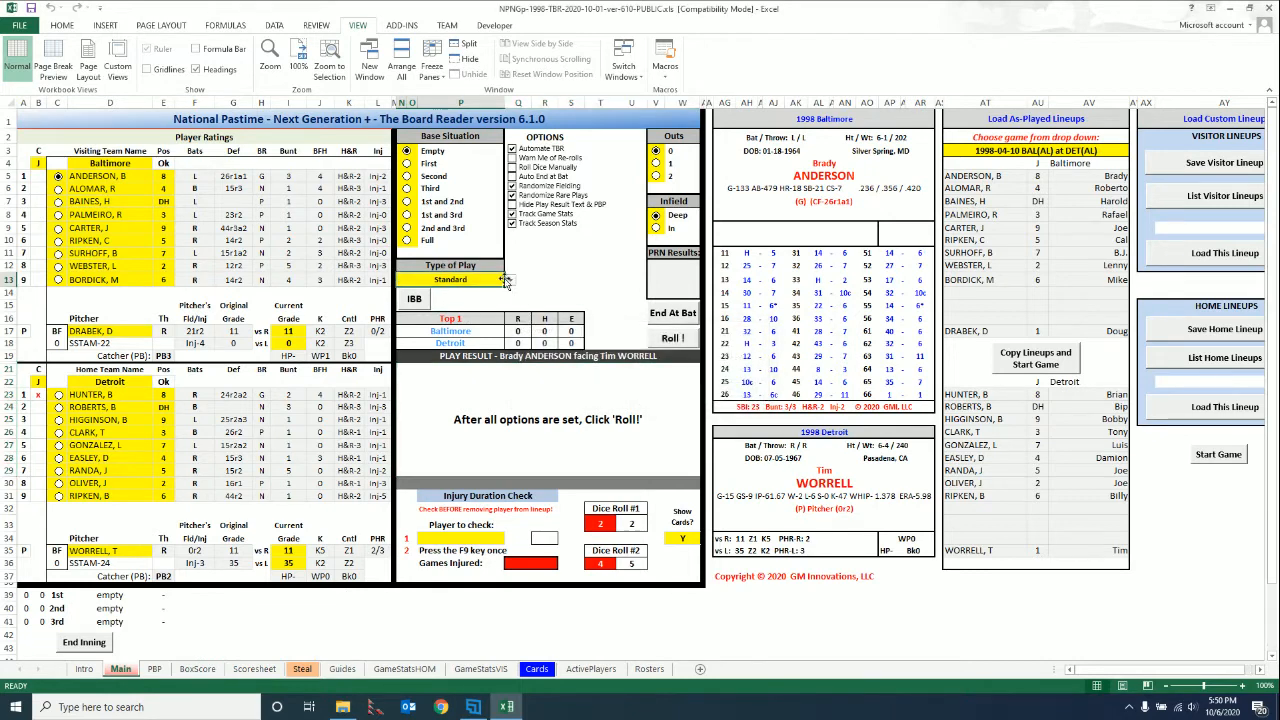